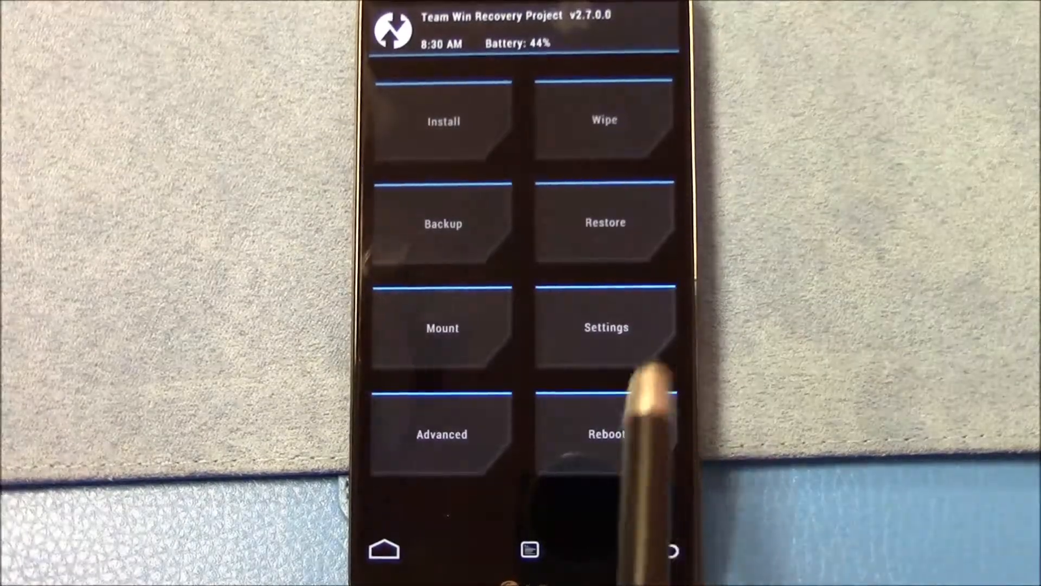
- Advanced-wipe Dalvik cache, System, Data and Cache, then go back to TWRP's main menu
click(442, 223)
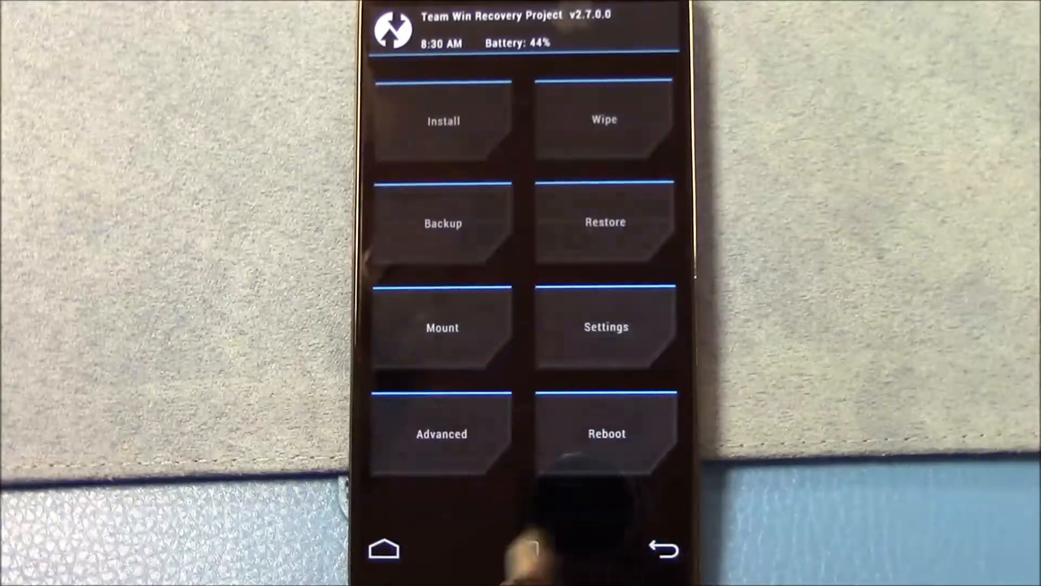
click(605, 222)
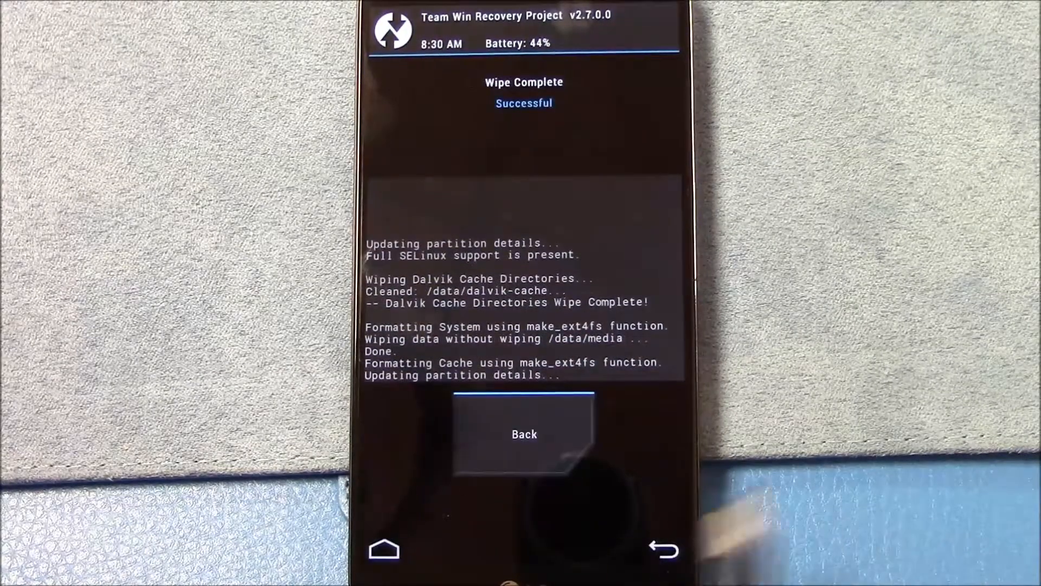
click(523, 434)
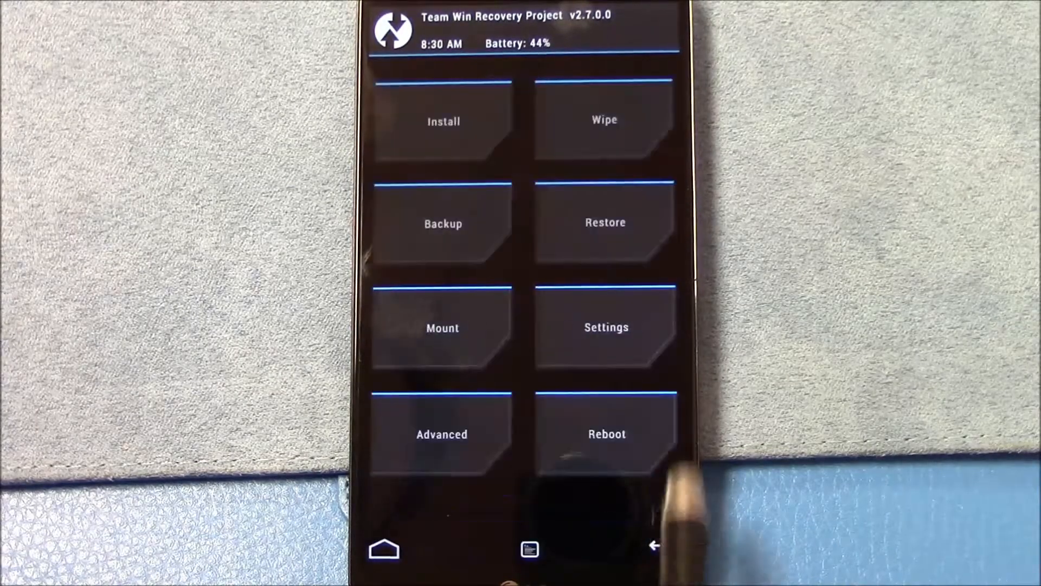
click(443, 121)
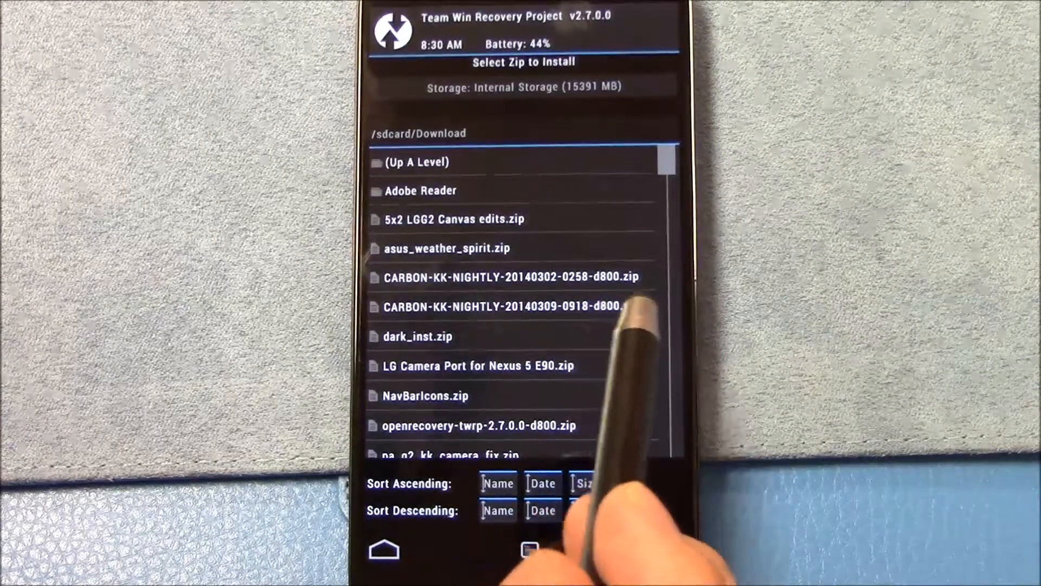
click(502, 306)
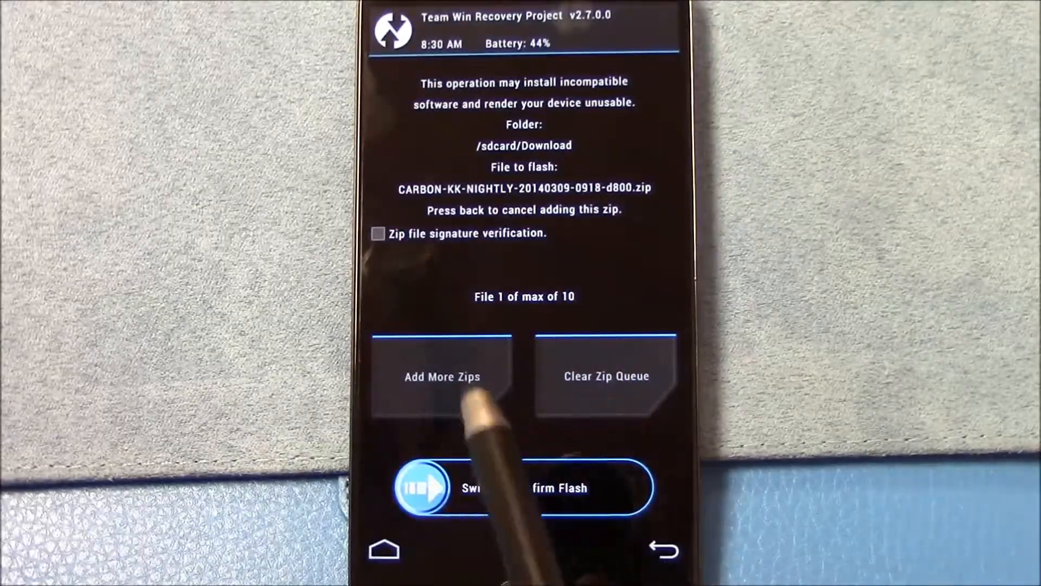
click(442, 376)
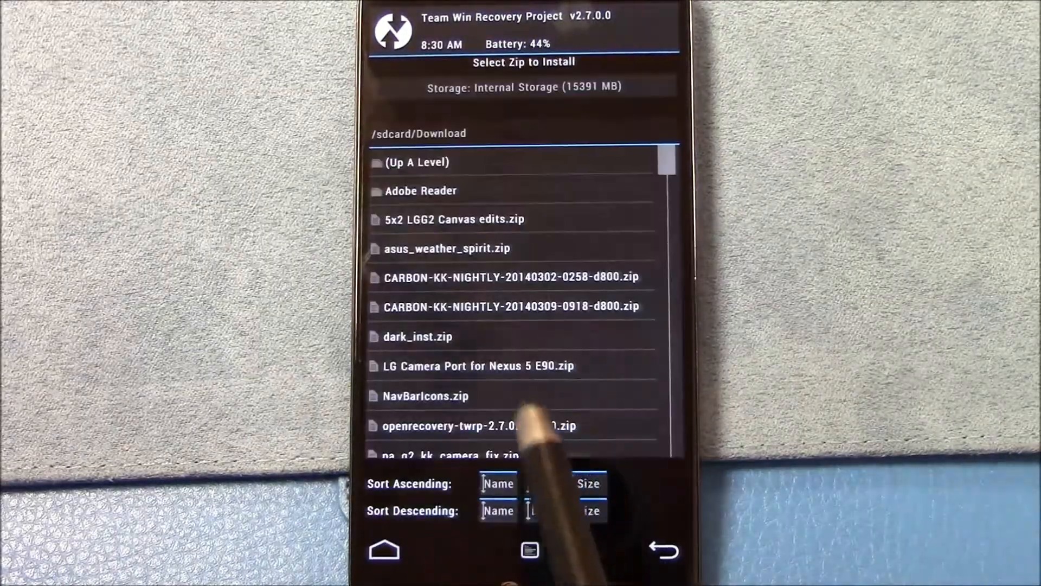
scroll(down, 3)
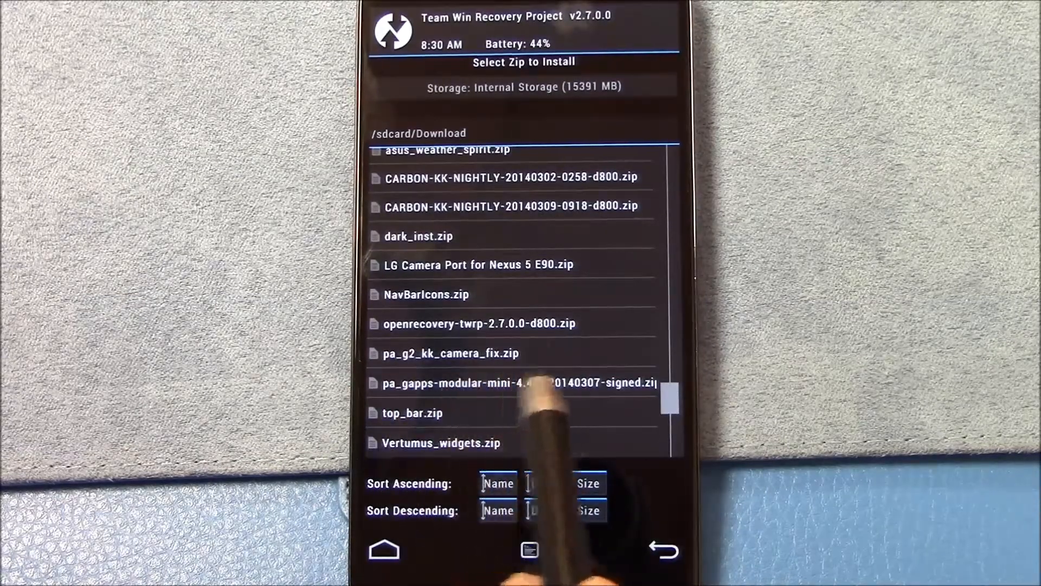
click(518, 382)
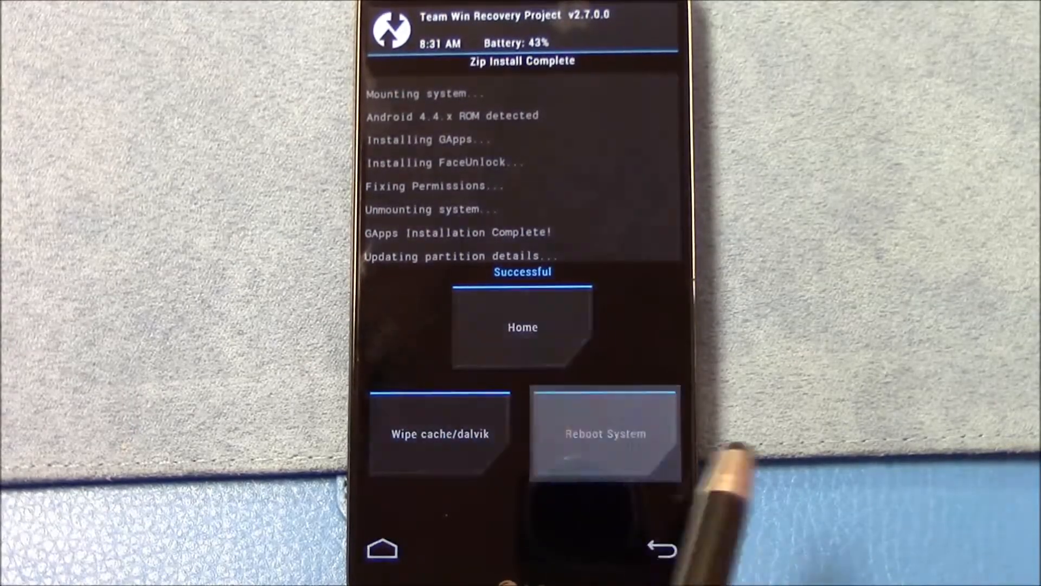
click(605, 434)
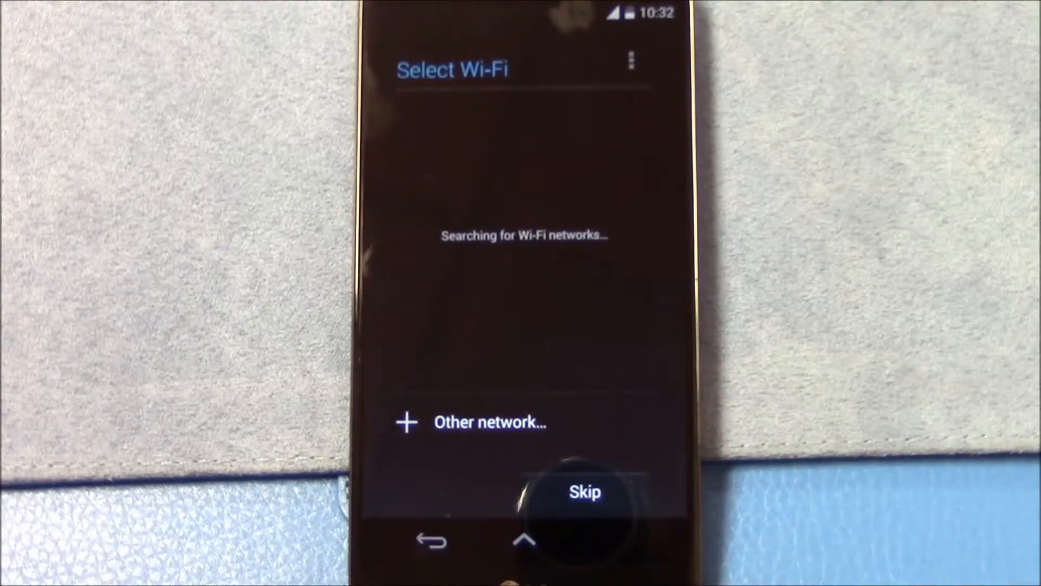
- Skip Wi-Fi selection and choose Google Now Launcher as the home app
click(584, 492)
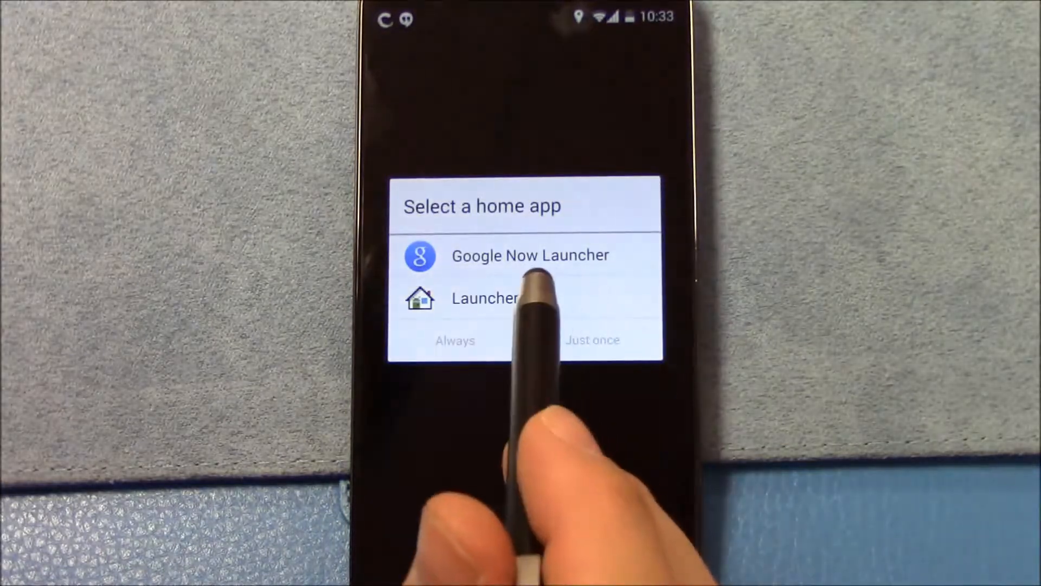
click(529, 255)
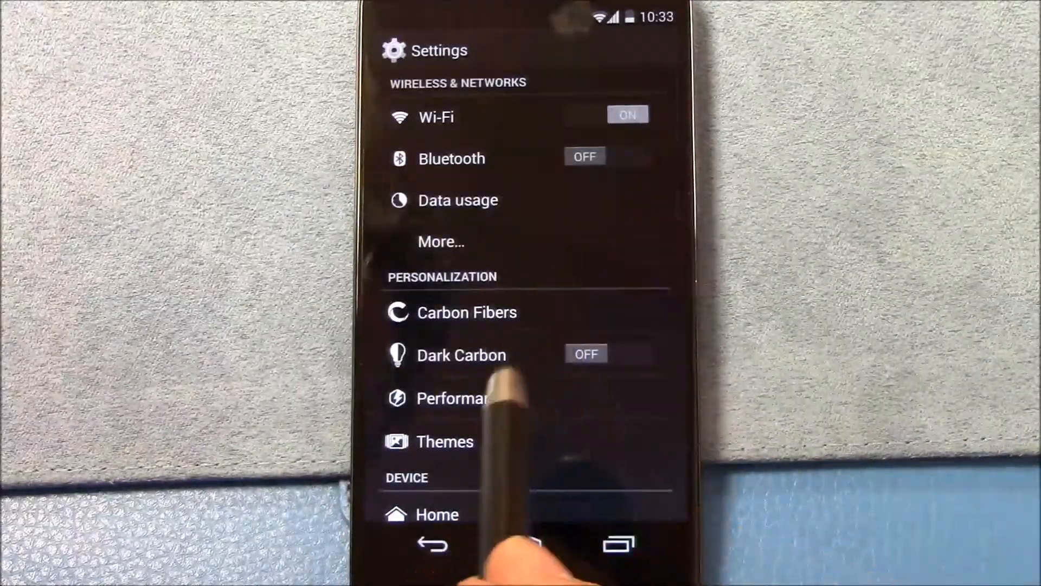
- Open Carbon Fibers and toggle waking the device with the volume buttons
click(467, 312)
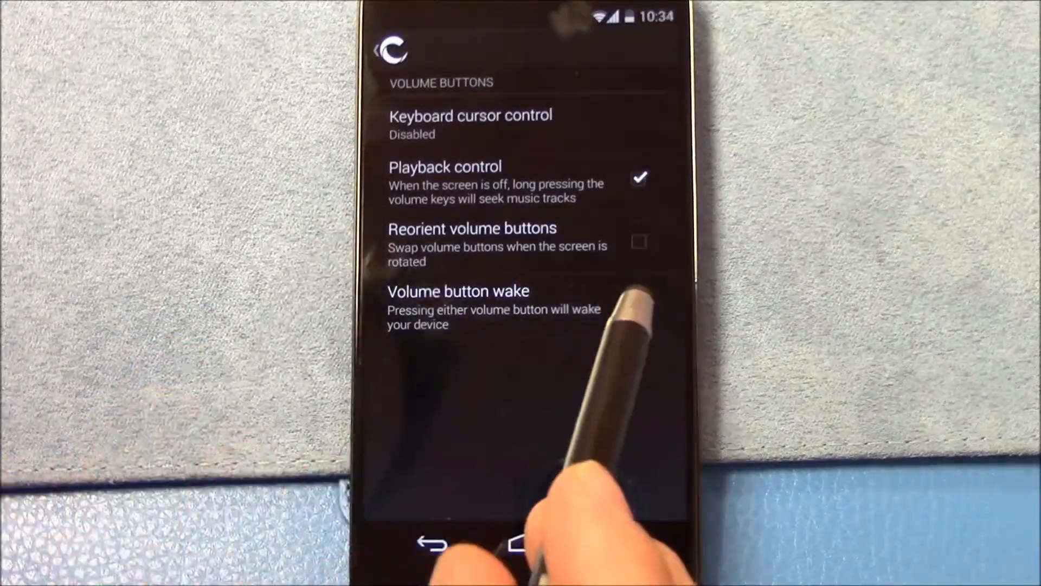
click(639, 303)
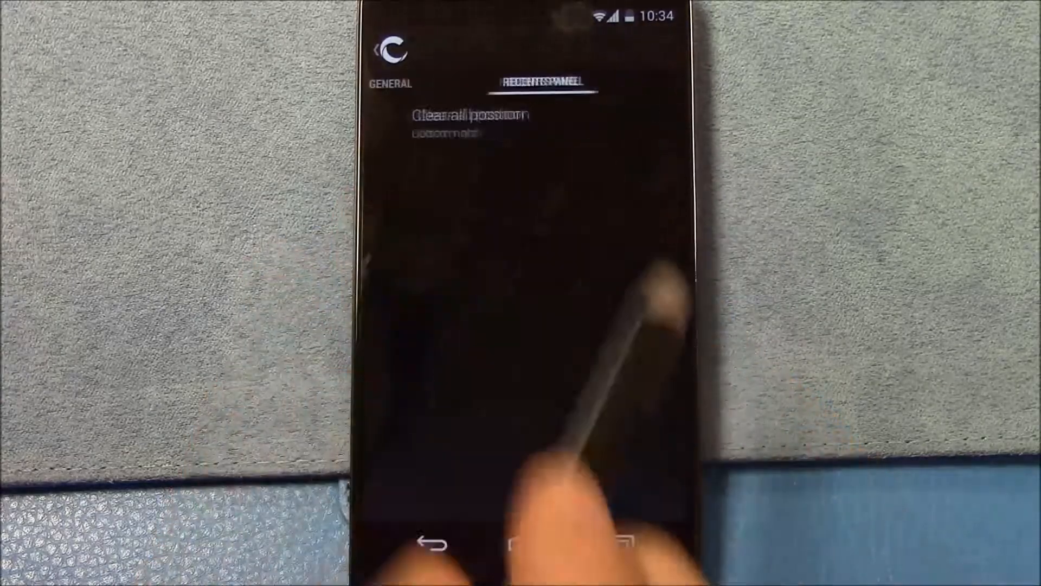
- Turn on Active display and dismiss the lock handle icon choices
click(473, 116)
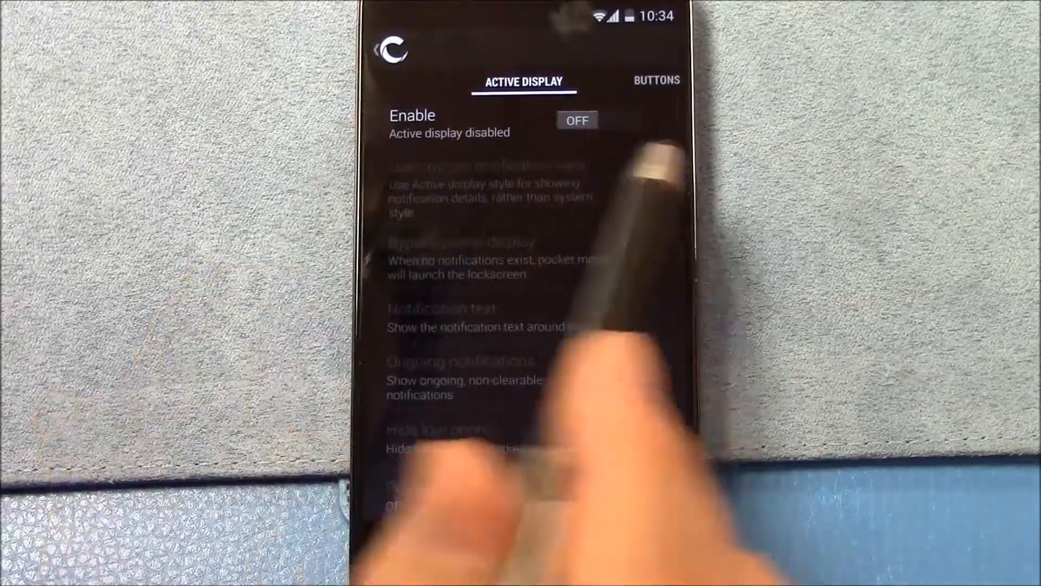
click(597, 121)
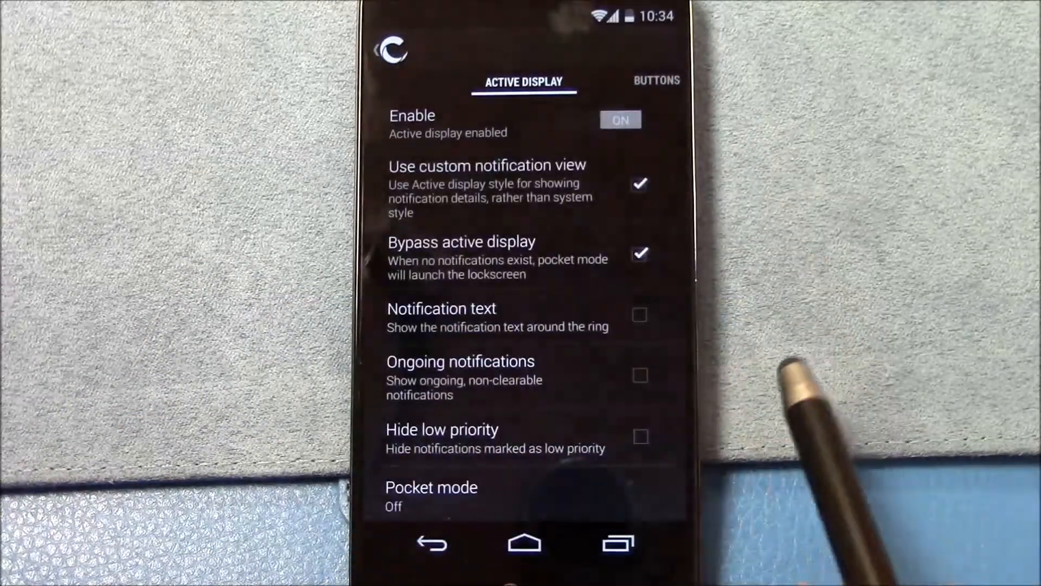
scroll(up, 3)
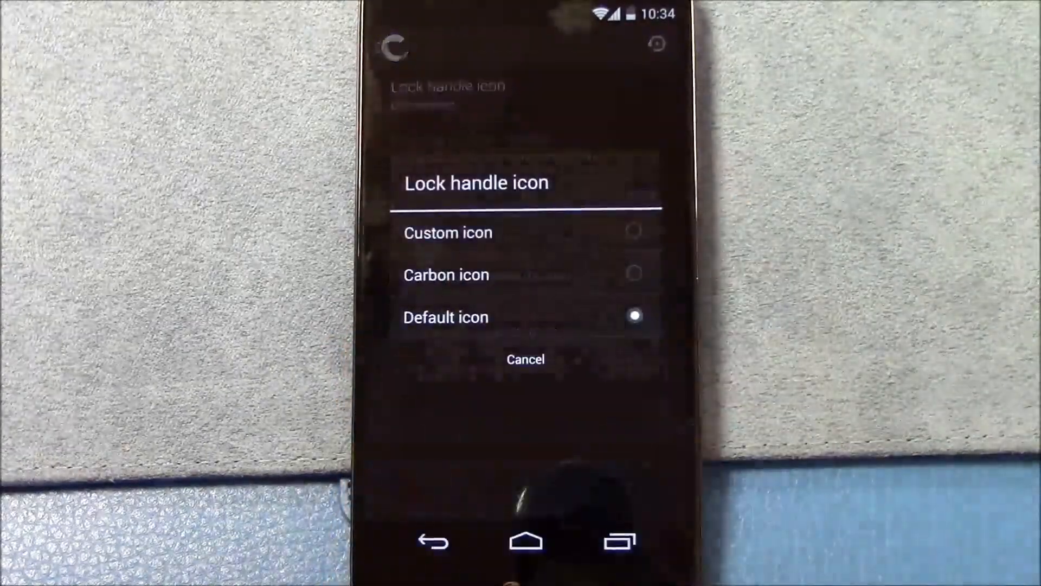
click(446, 275)
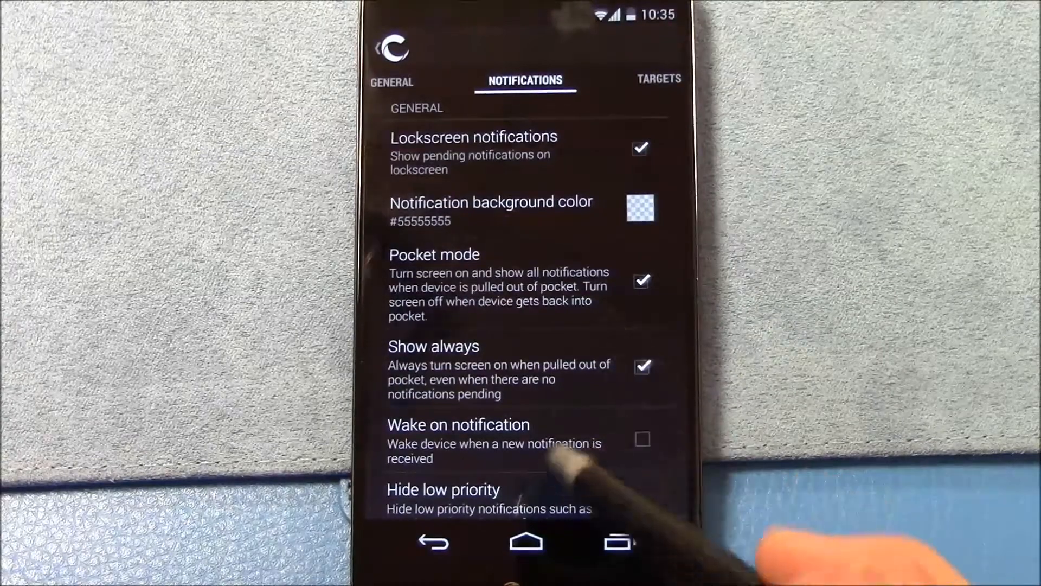
- Scroll through the lockscreen notification Layout and Privacy options
scroll(up, 3)
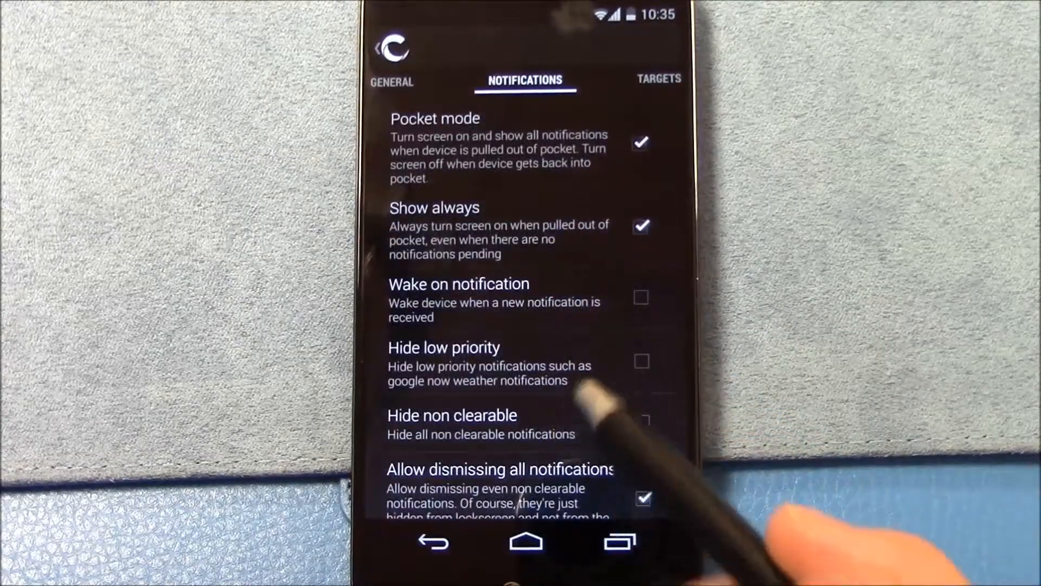
scroll(down, 3)
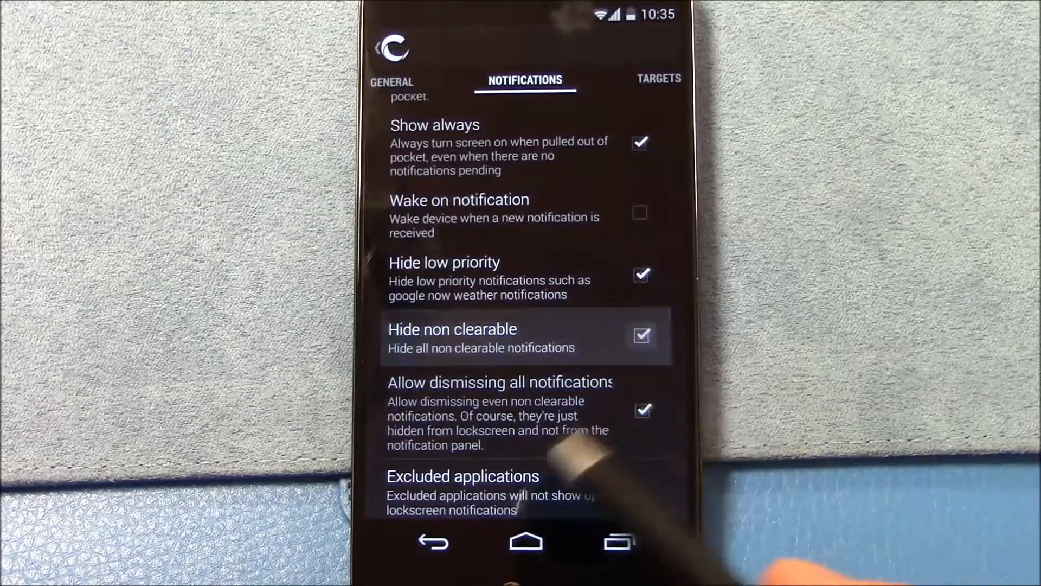
scroll(down, 3)
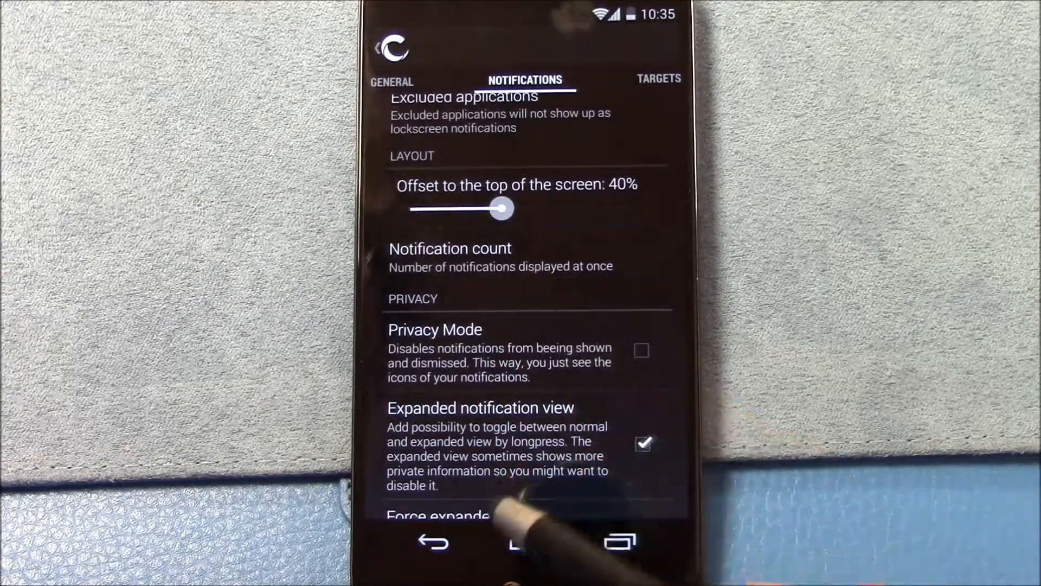
scroll(up, 3)
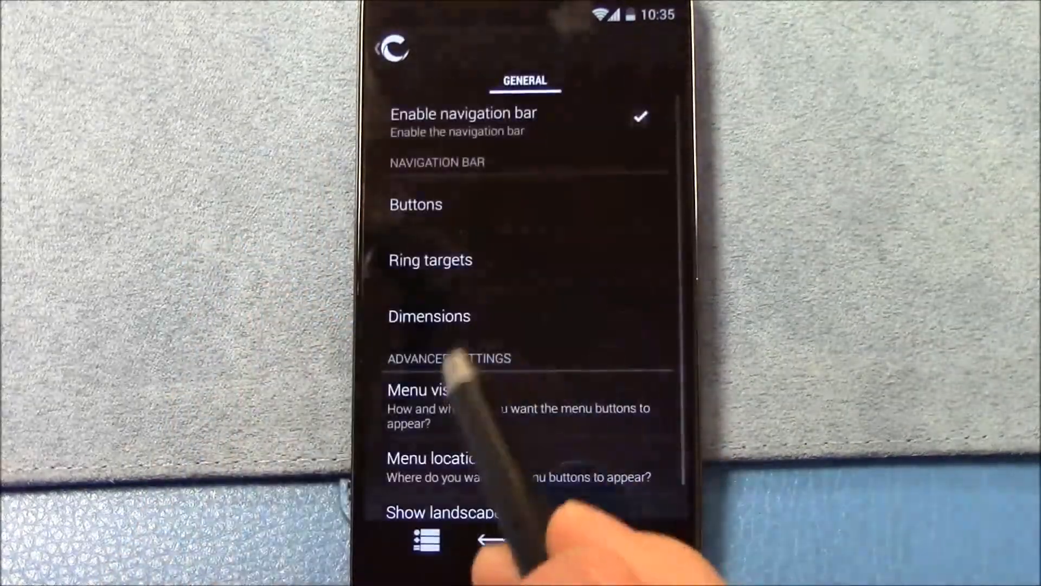
- Back out of Navigation bar General options to the Carbon Fibers list
click(429, 316)
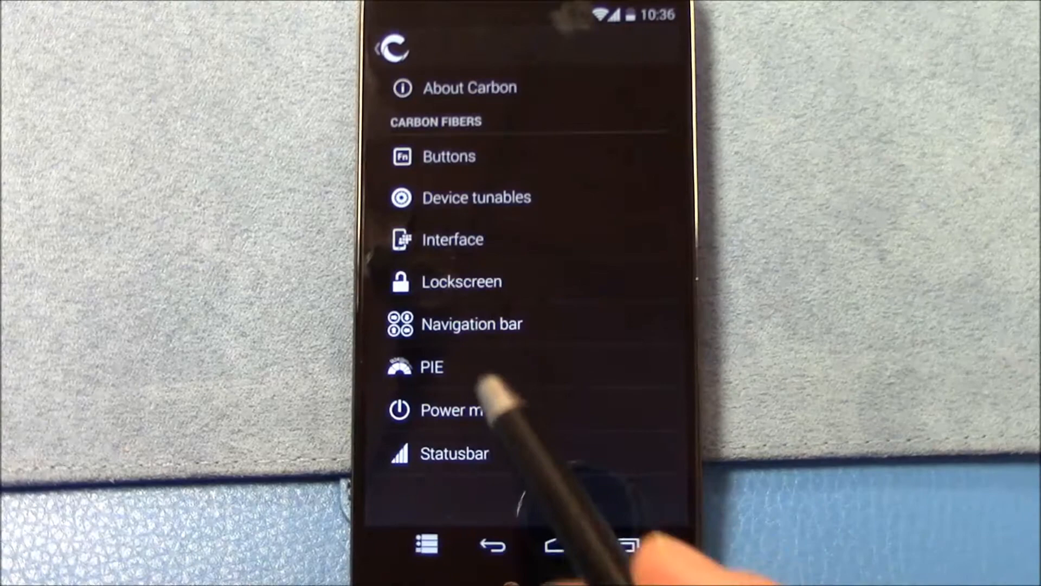
click(430, 366)
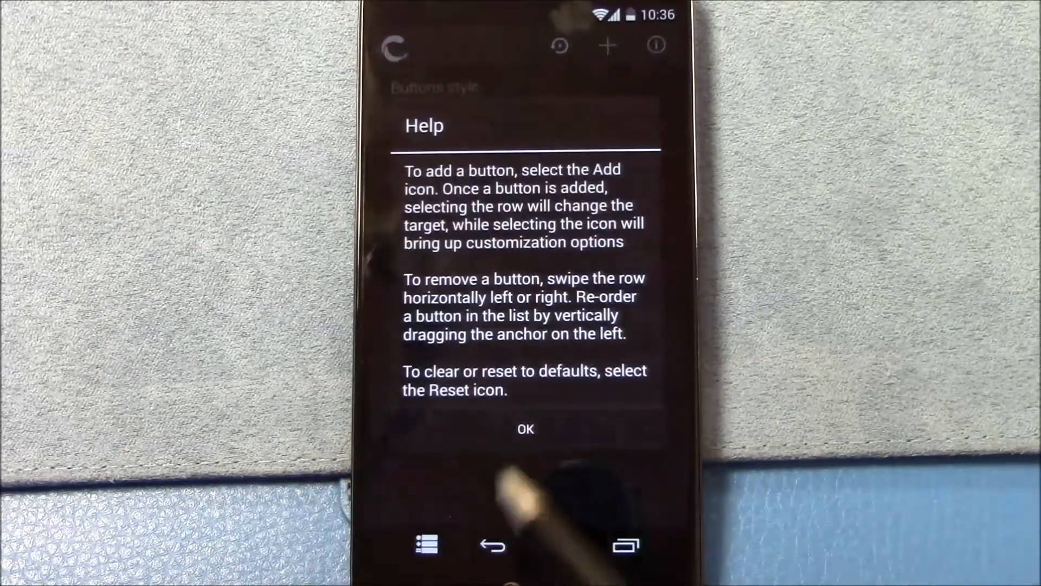
click(525, 429)
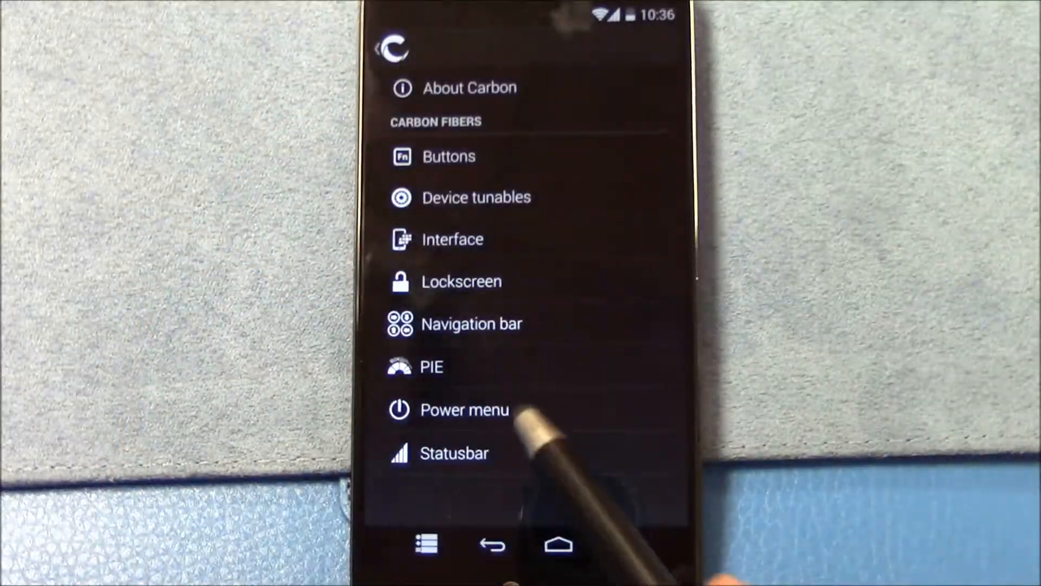
- Enable full-screen mode from the power menu settings and dismiss the exit tip
click(463, 410)
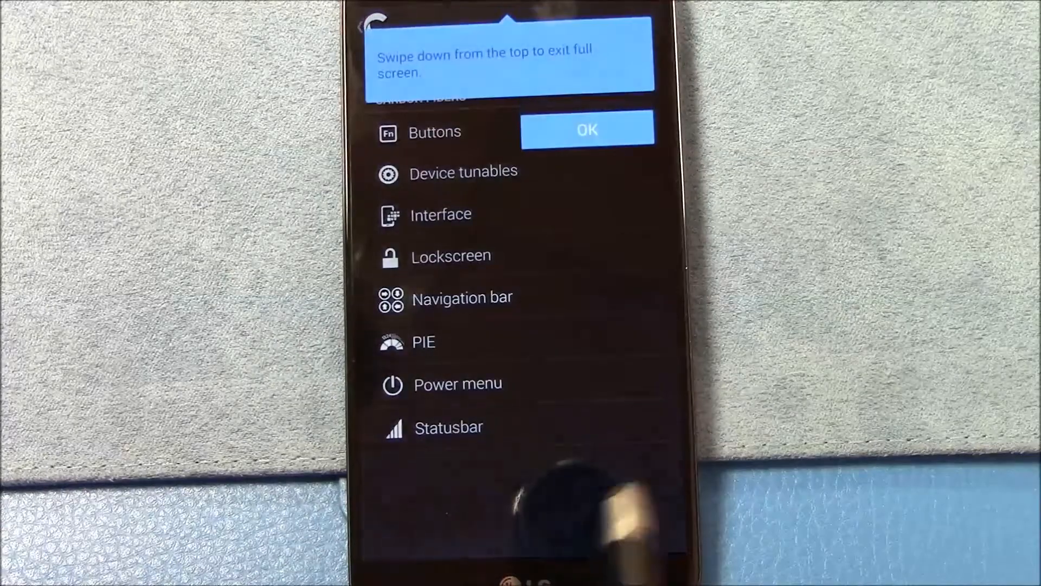
click(587, 129)
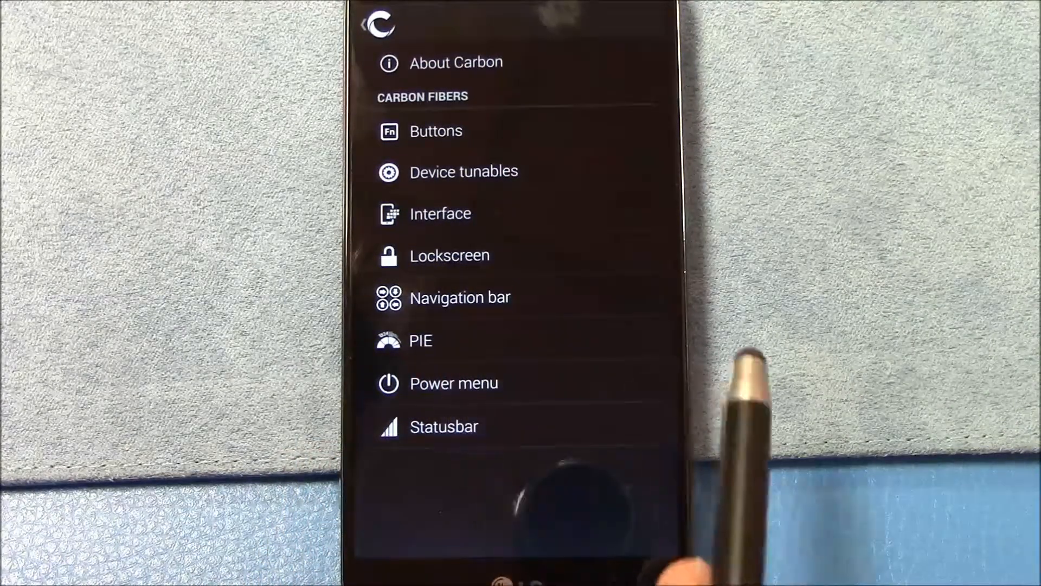
- Open Statusbar settings and browse the Battery, Clock, General and Quick Settings tabs
click(443, 425)
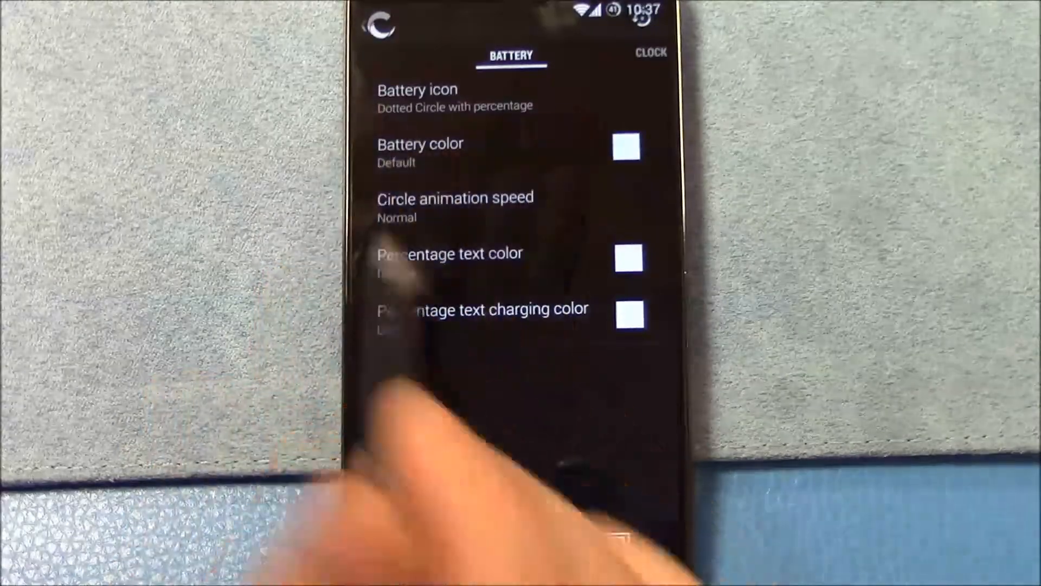
click(651, 52)
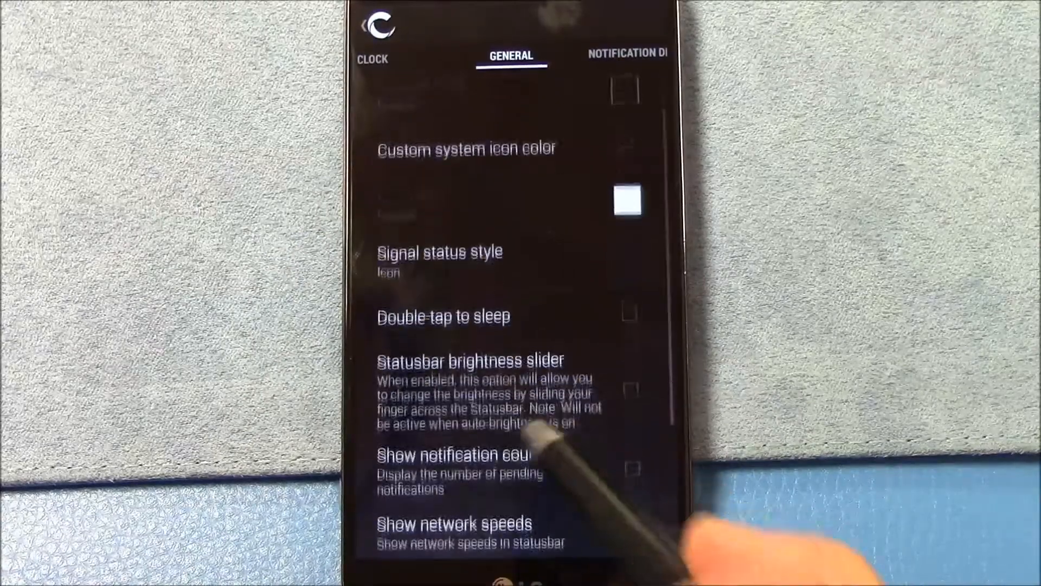
scroll(up, 3)
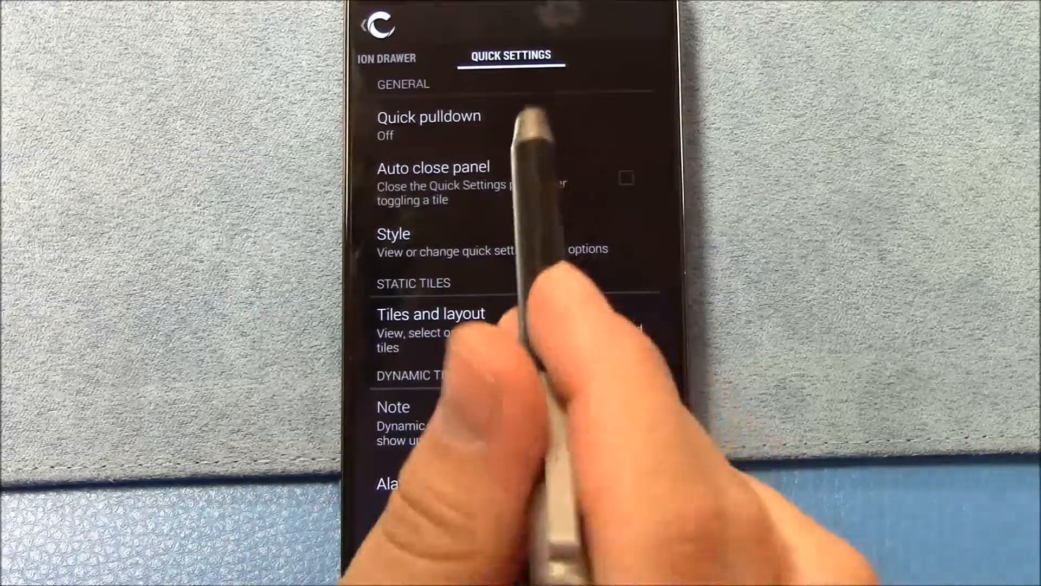
- Browse Quick Settings style, keeping tiles per row at 3, then open the tile picker
click(428, 127)
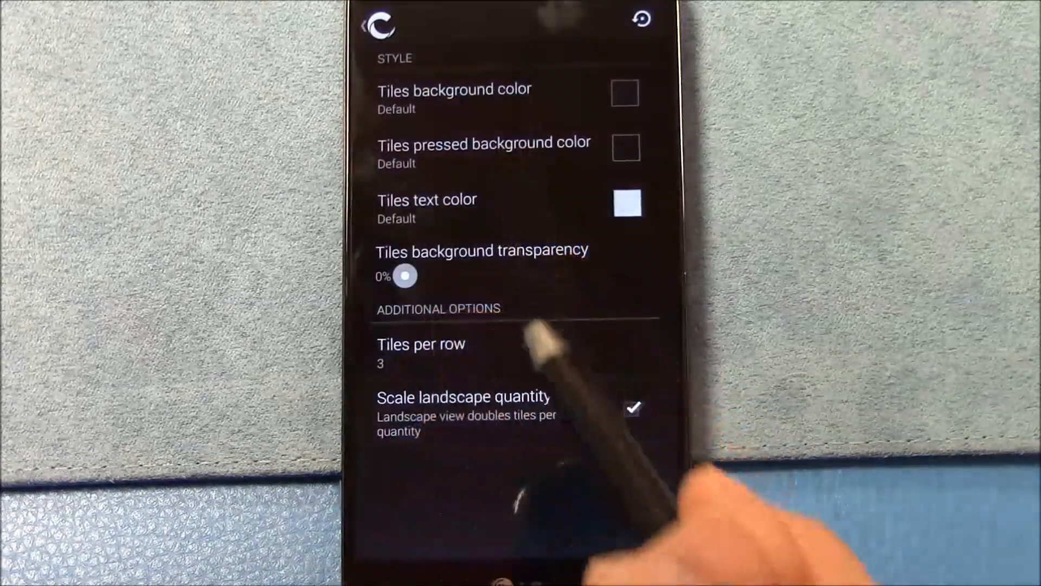
click(421, 351)
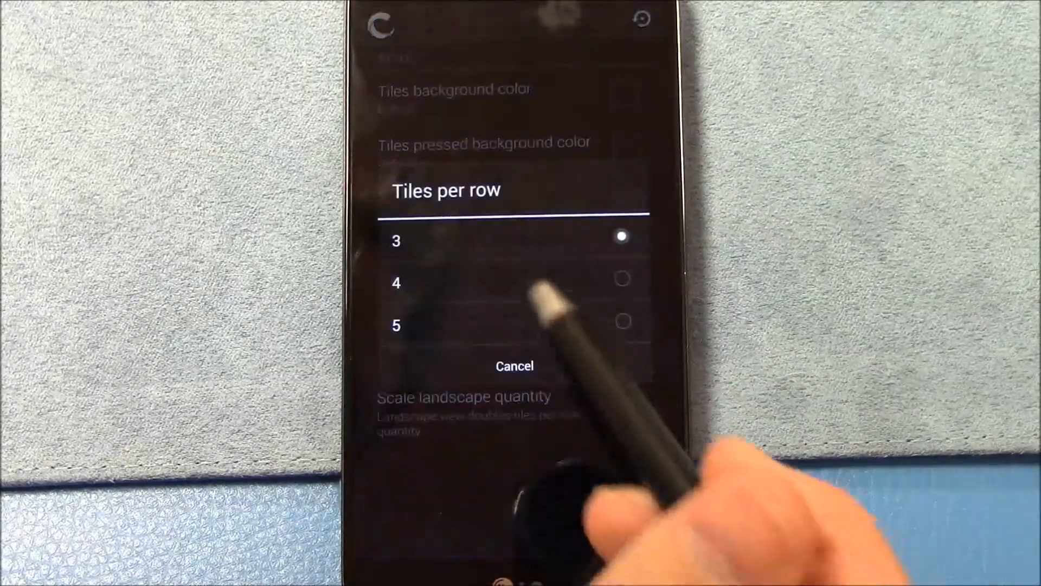
click(515, 366)
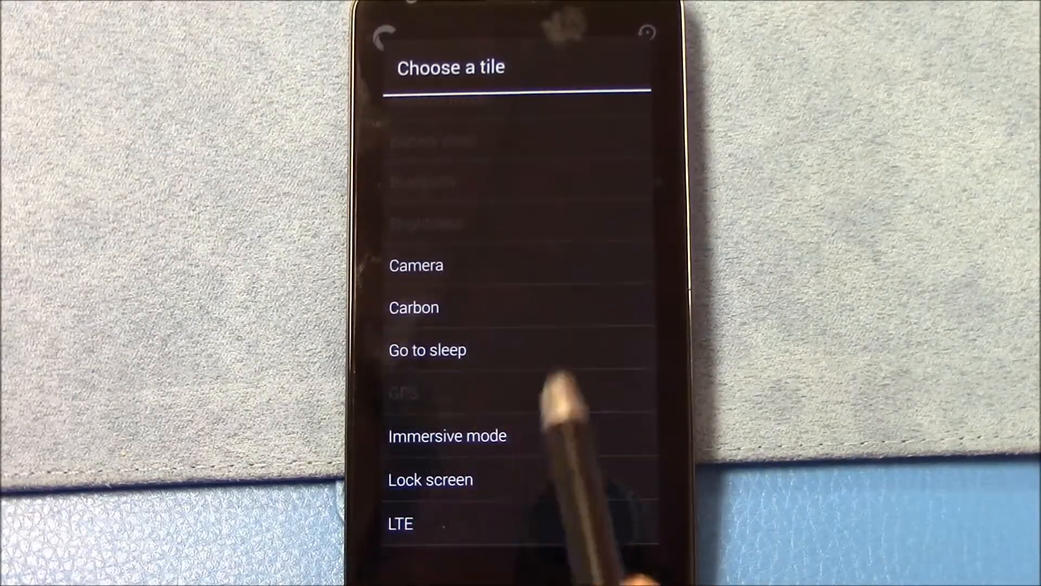
scroll(down, 3)
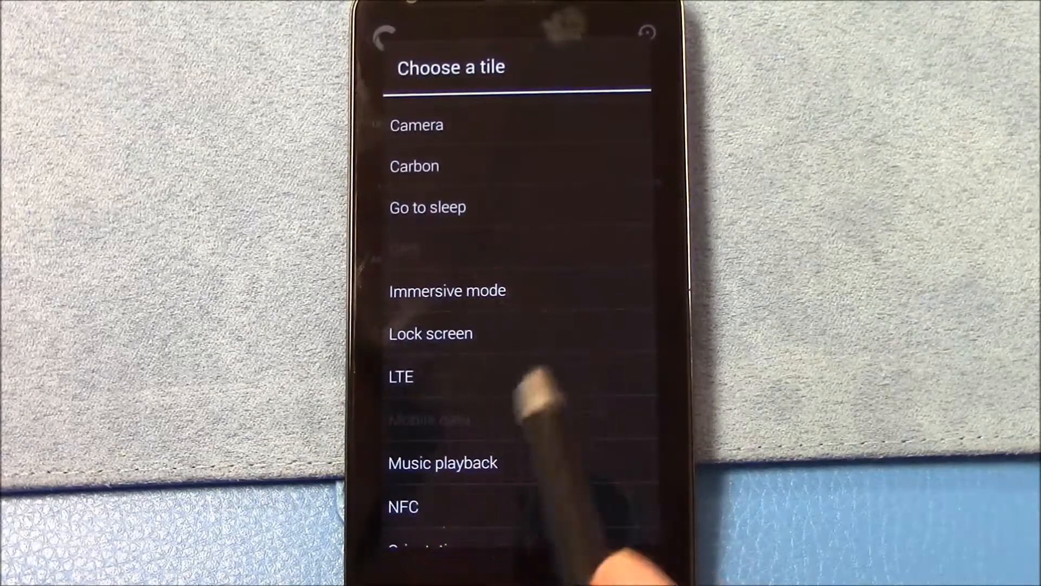
scroll(up, 3)
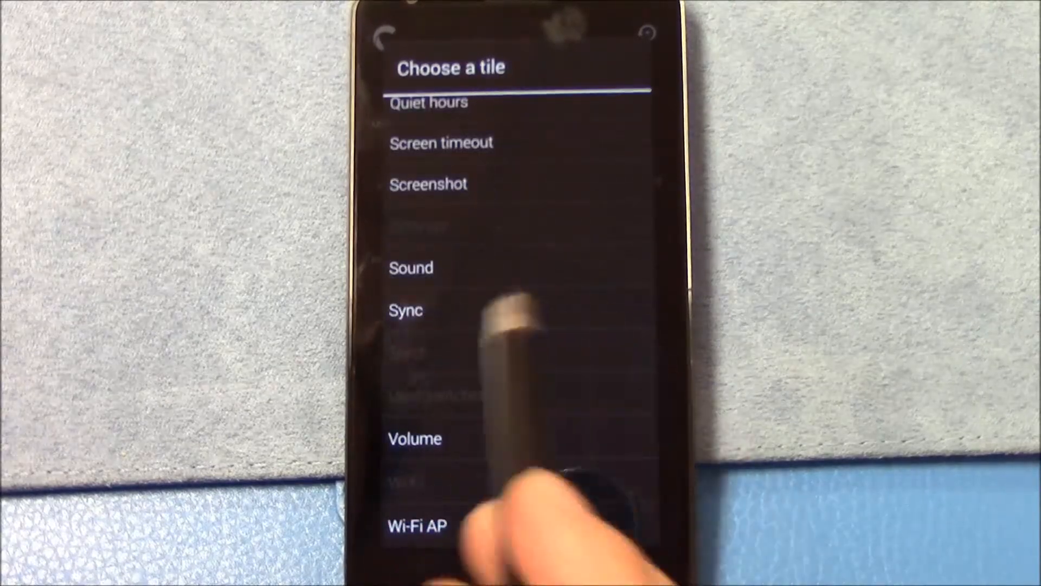
scroll(up, 3)
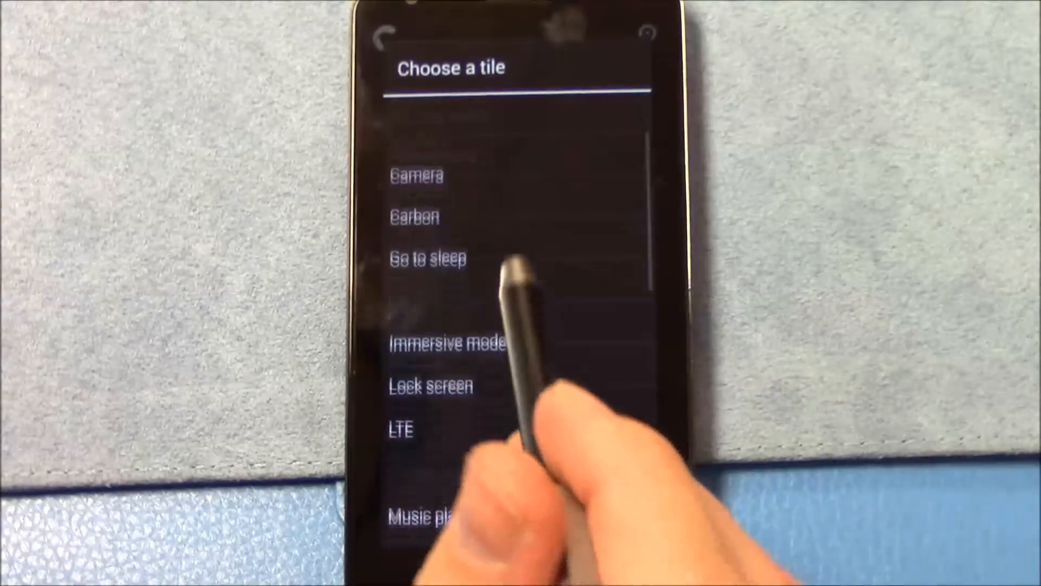